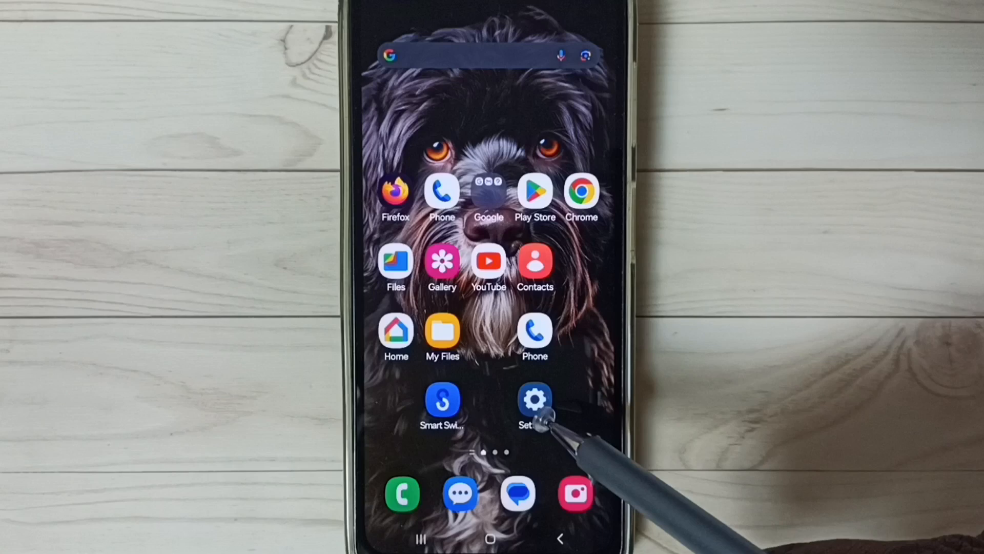
# - Launch Settings from the home screen and scroll toward General management
pyautogui.click(534, 401)
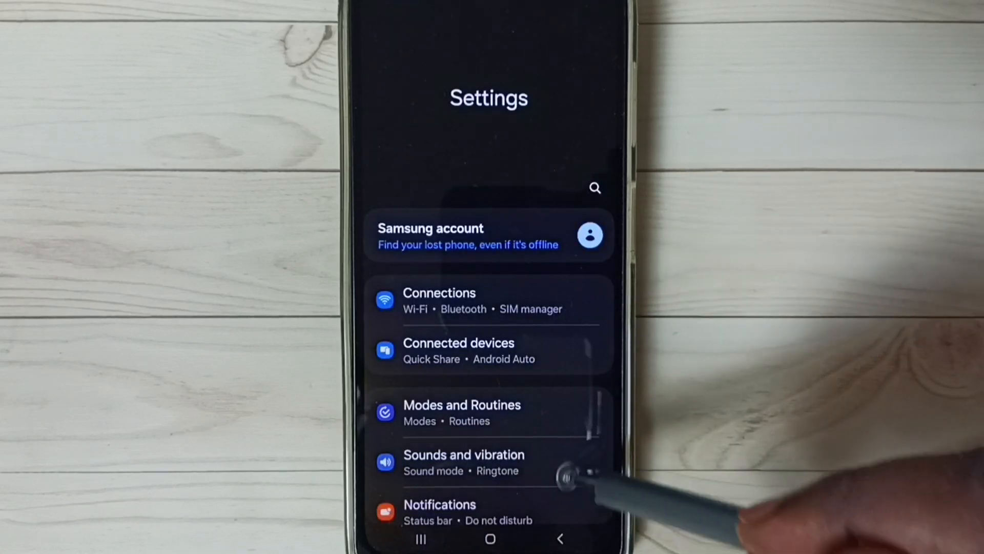
pyautogui.scroll(-3)
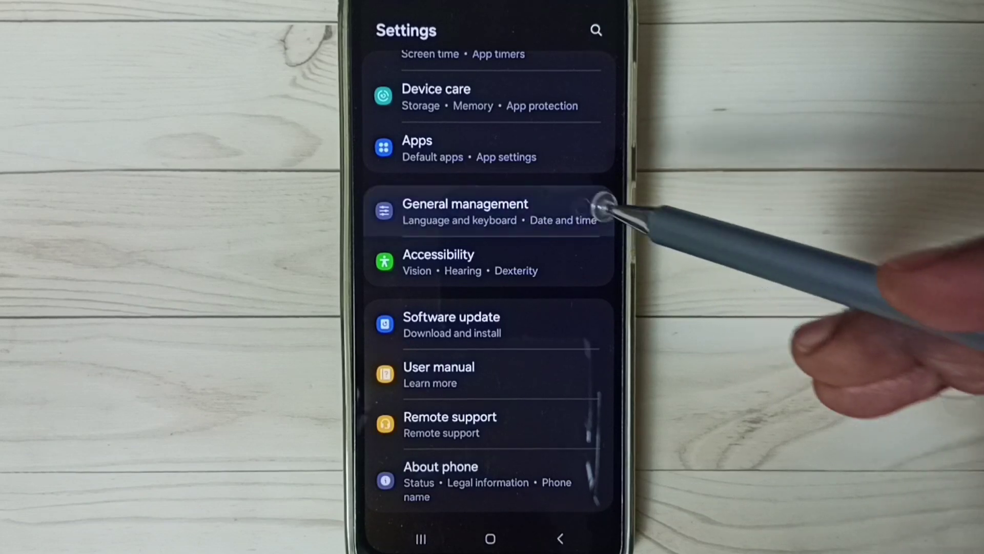
# - Go to General management > Reset and choose Reset Wi-Fi and Bluetooth settings
pyautogui.click(464, 210)
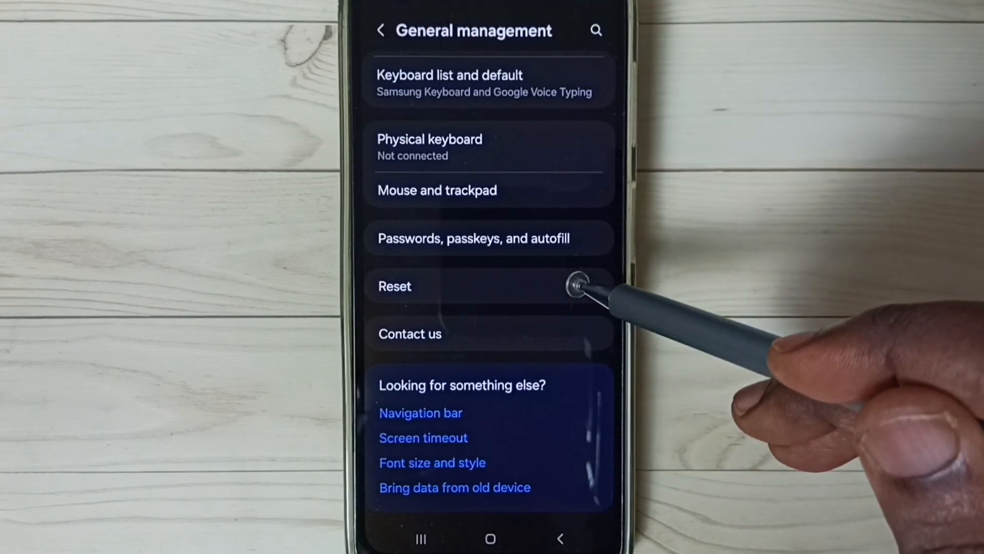
pyautogui.click(395, 286)
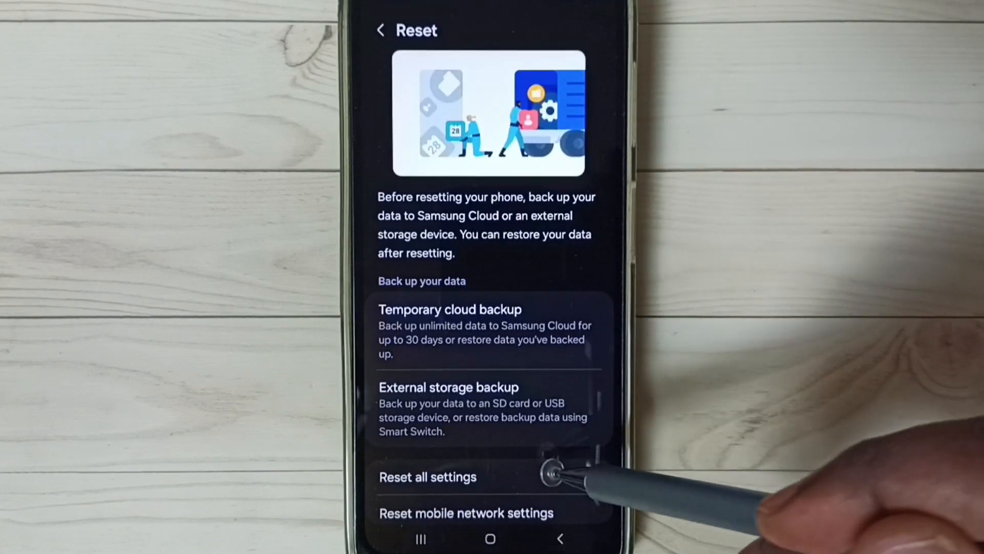
pyautogui.scroll(-3)
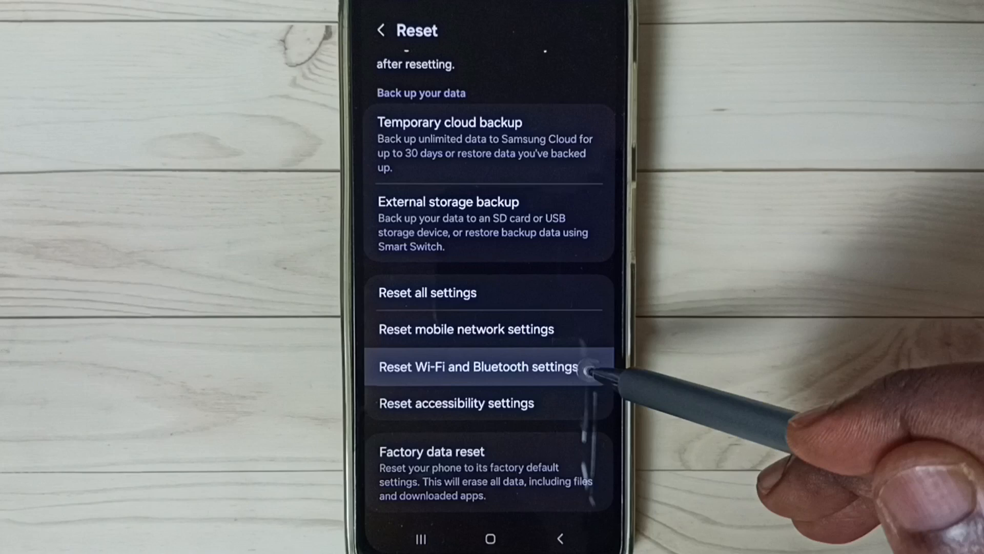
pyautogui.click(480, 367)
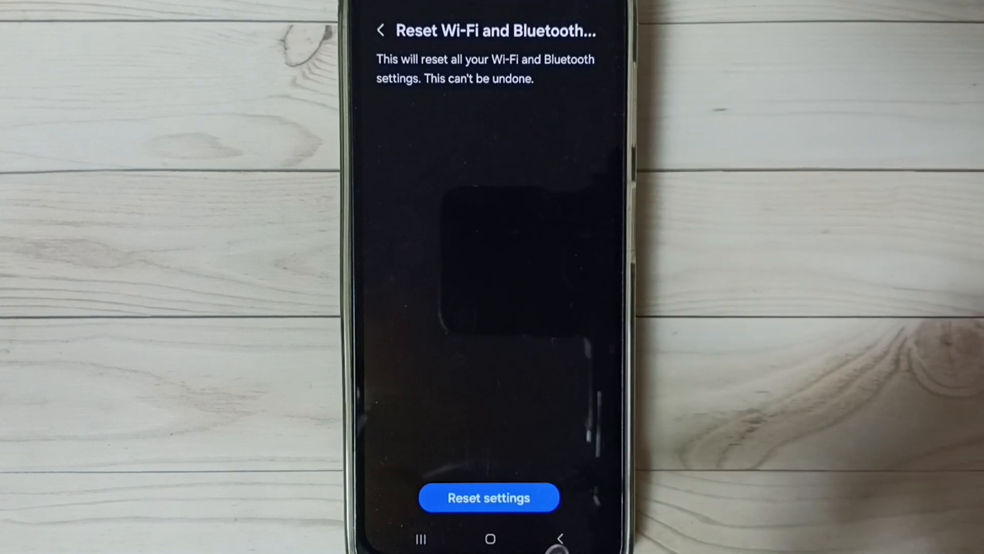
# - Confirm with Reset settings so Wi-Fi and Bluetooth settings are reset
pyautogui.click(490, 498)
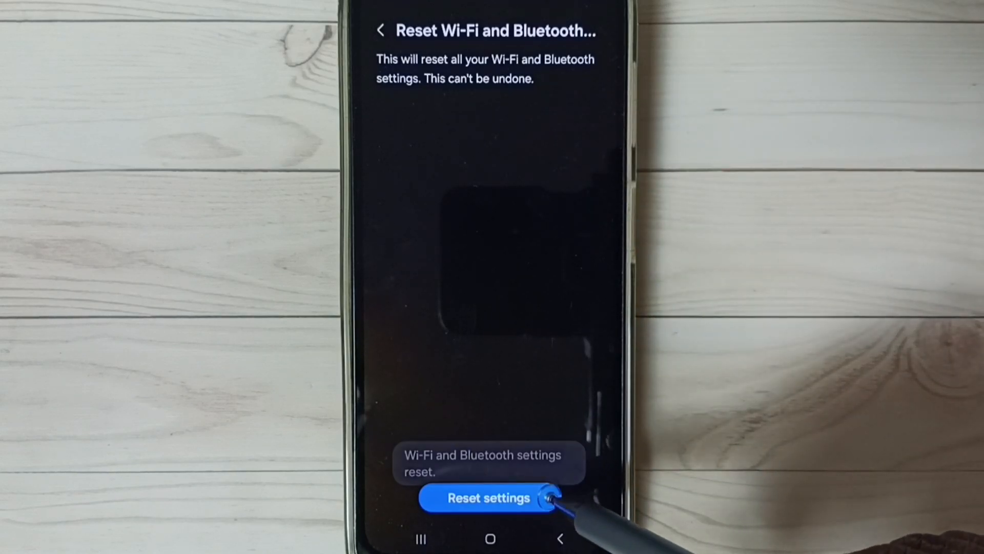